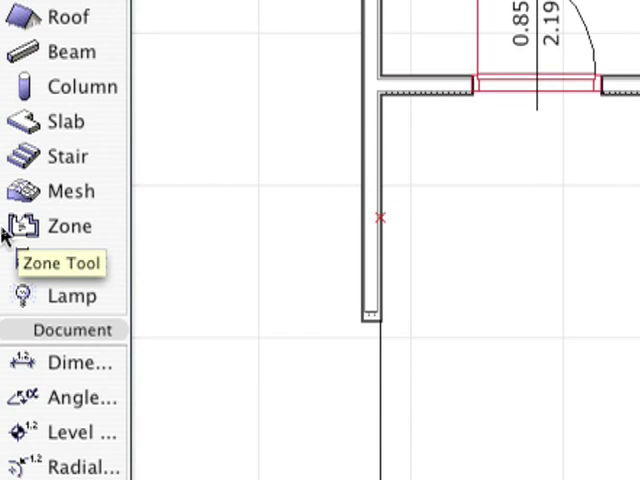
# Switch to the Zone Tool to begin placing zones
pyautogui.click(70, 228)
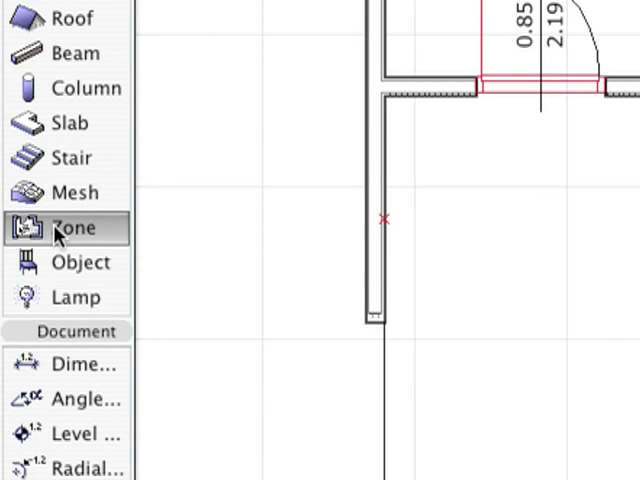
pyautogui.moveTo(64, 228)
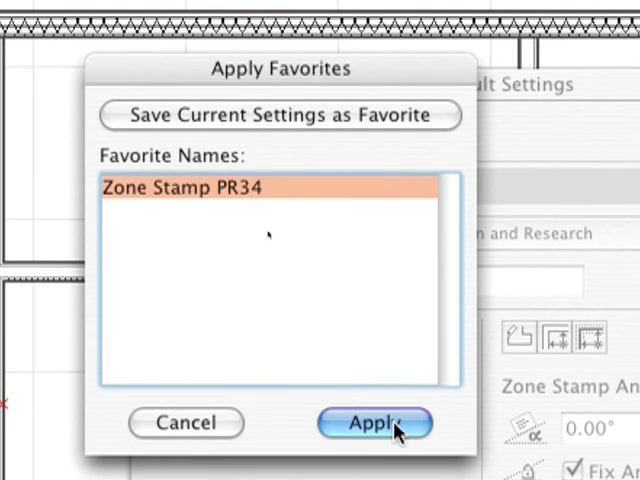
# Apply the Zone Stamp PR34 favourite (Living Room, Residential and Recreation) and confirm the zone defaults
pyautogui.click(376, 422)
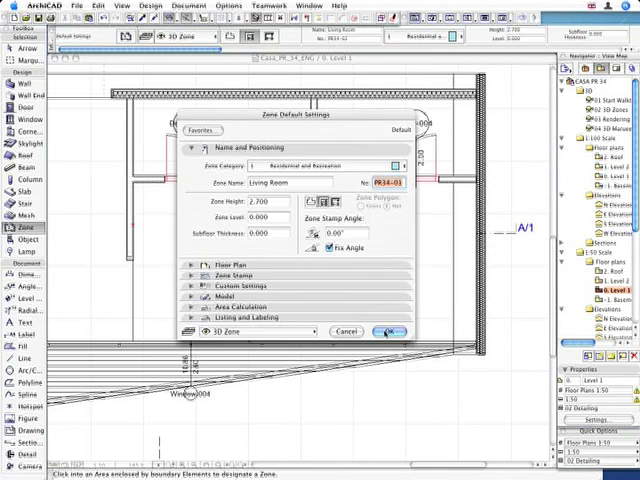
pyautogui.click(384, 332)
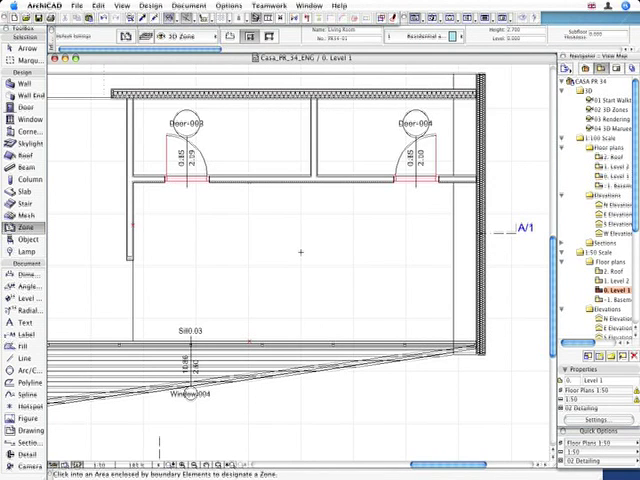
# Place the Living Room zone inside the enclosed room on the floor plan
pyautogui.click(300, 250)
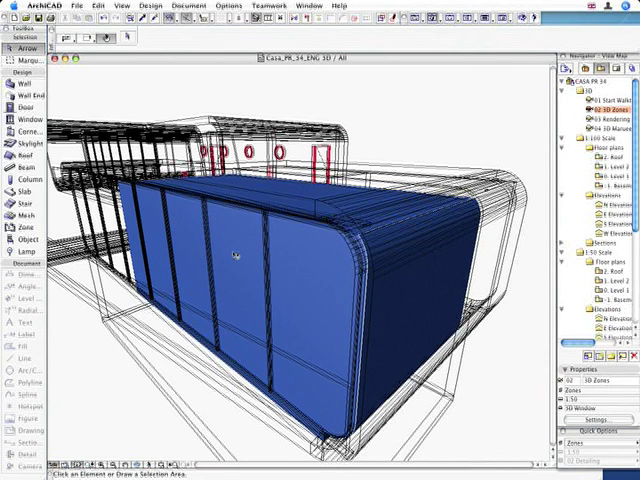
pyautogui.click(236, 256)
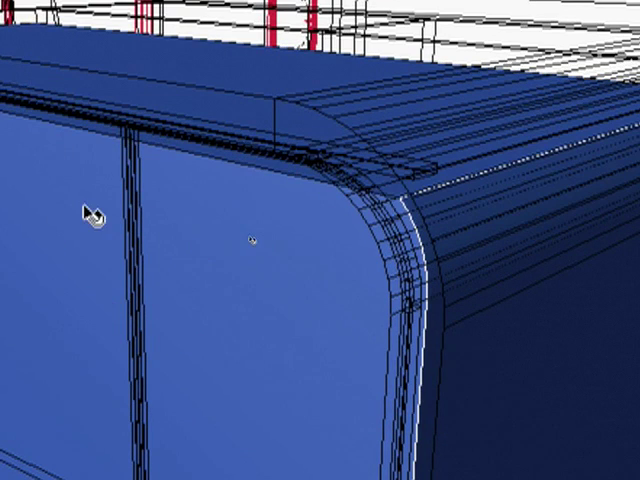
pyautogui.moveTo(24, 156)
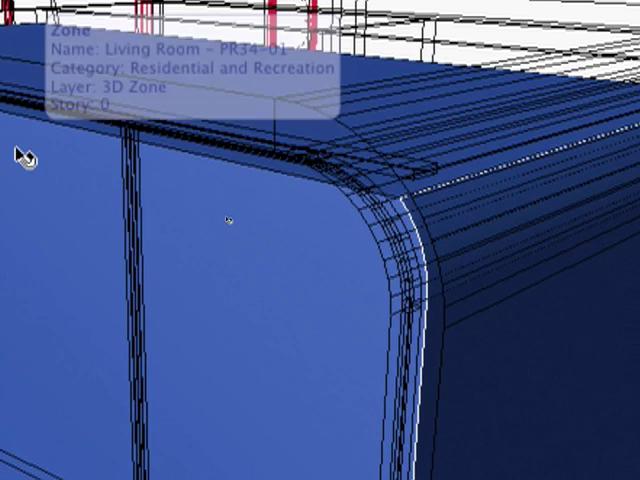
pyautogui.click(230, 220)
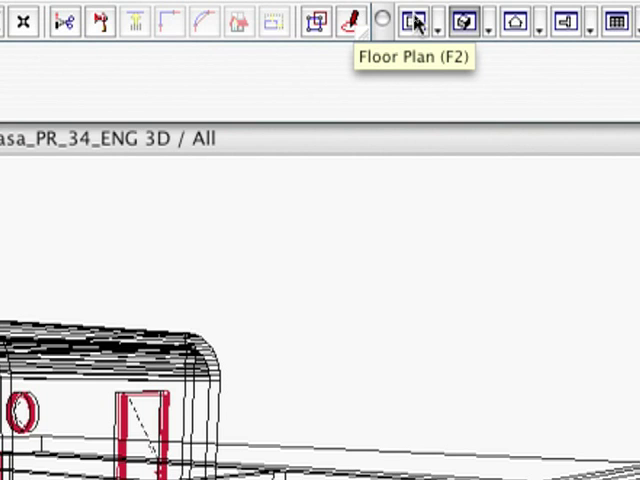
# Return to the floor plan and open 201 Simple Door Schedule from the Navigator's element schedules
pyautogui.click(404, 20)
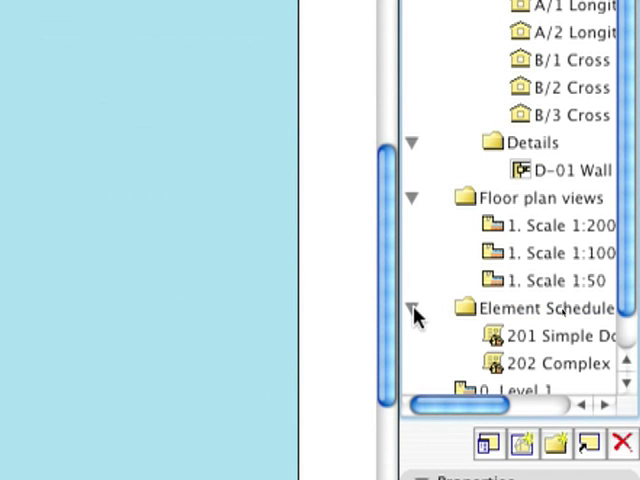
pyautogui.click(544, 334)
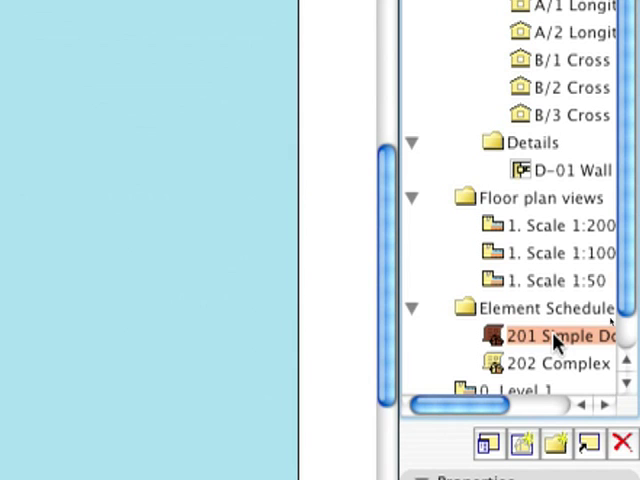
pyautogui.doubleClick(548, 336)
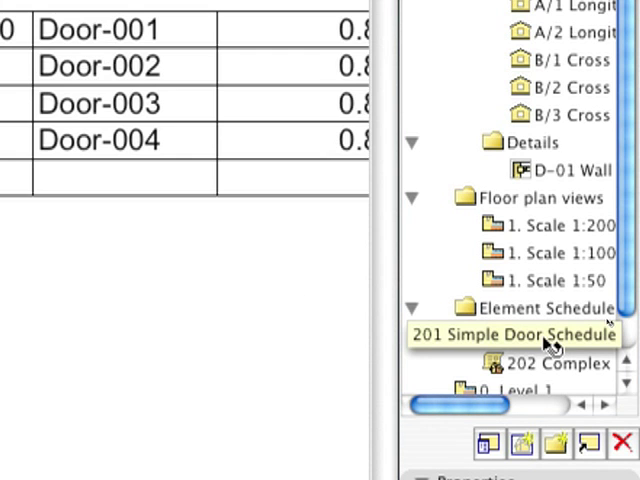
pyautogui.doubleClick(512, 334)
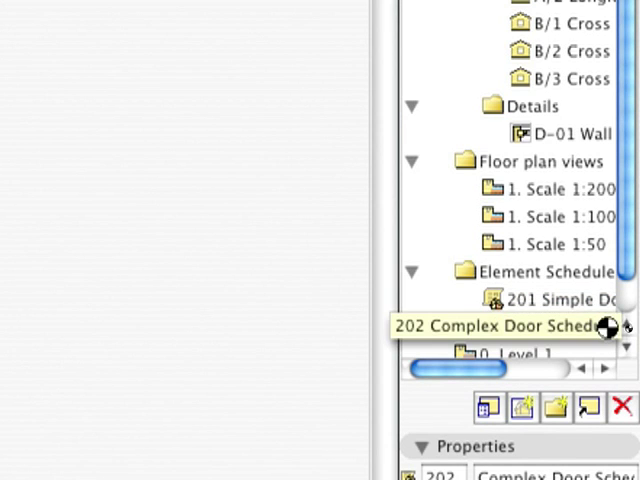
# Open 202 Complex Door Schedule from the Navigator
pyautogui.doubleClick(490, 326)
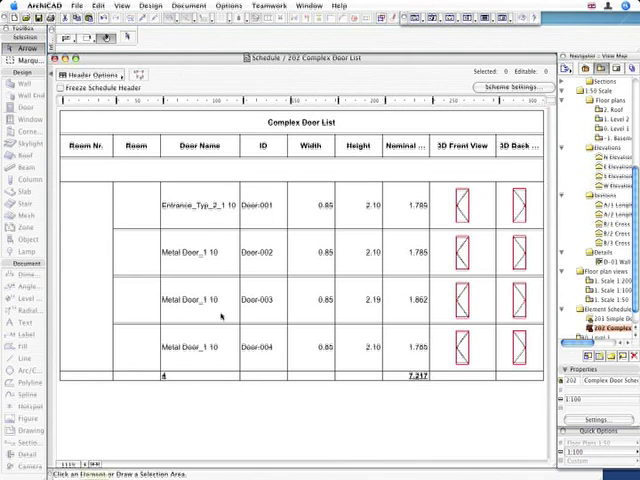
pyautogui.moveTo(384, 288)
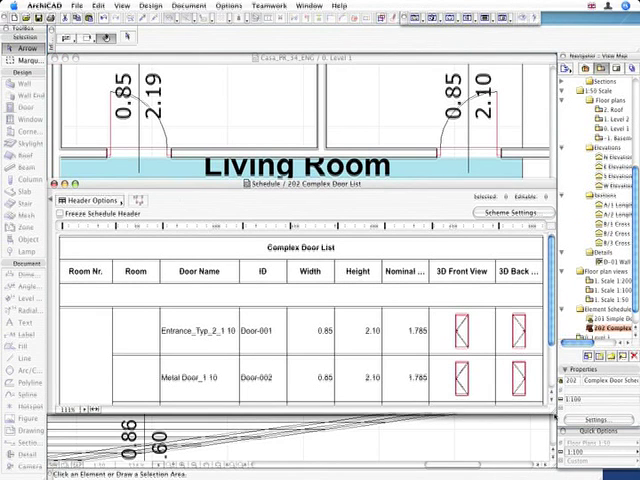
pyautogui.scroll(-3)
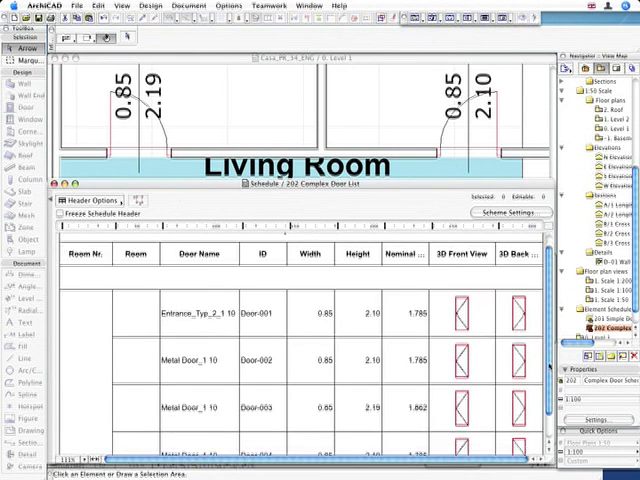
pyautogui.scroll(-3)
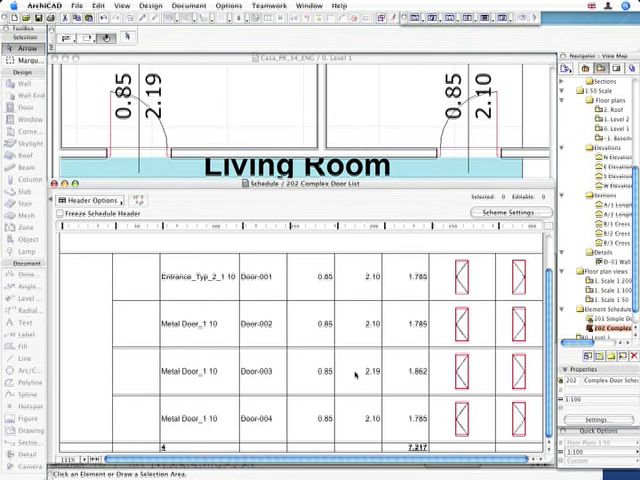